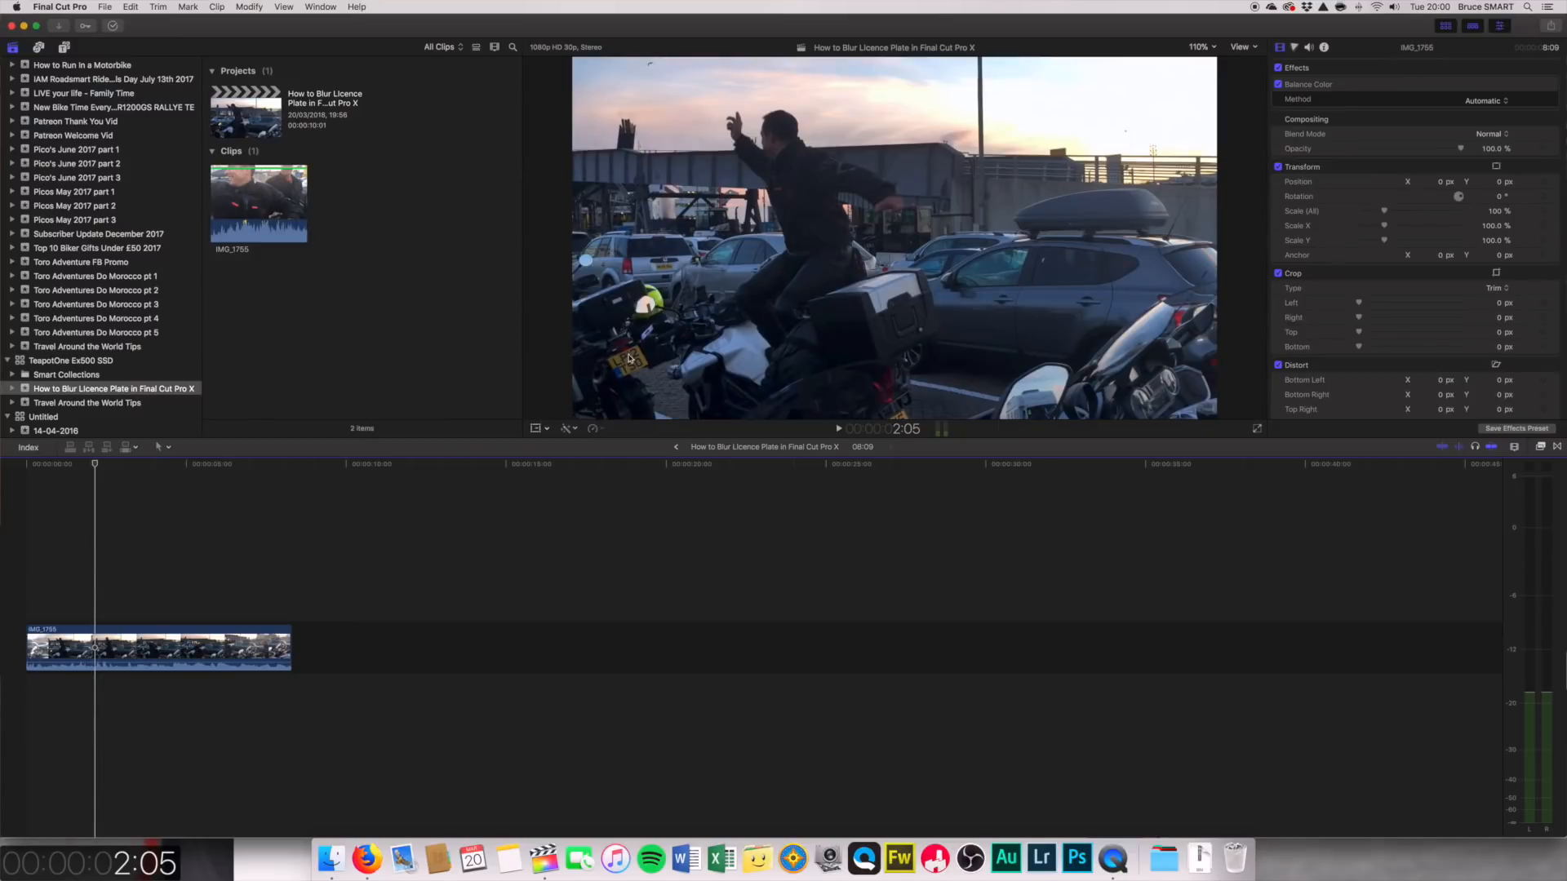
pyautogui.moveTo(639, 372)
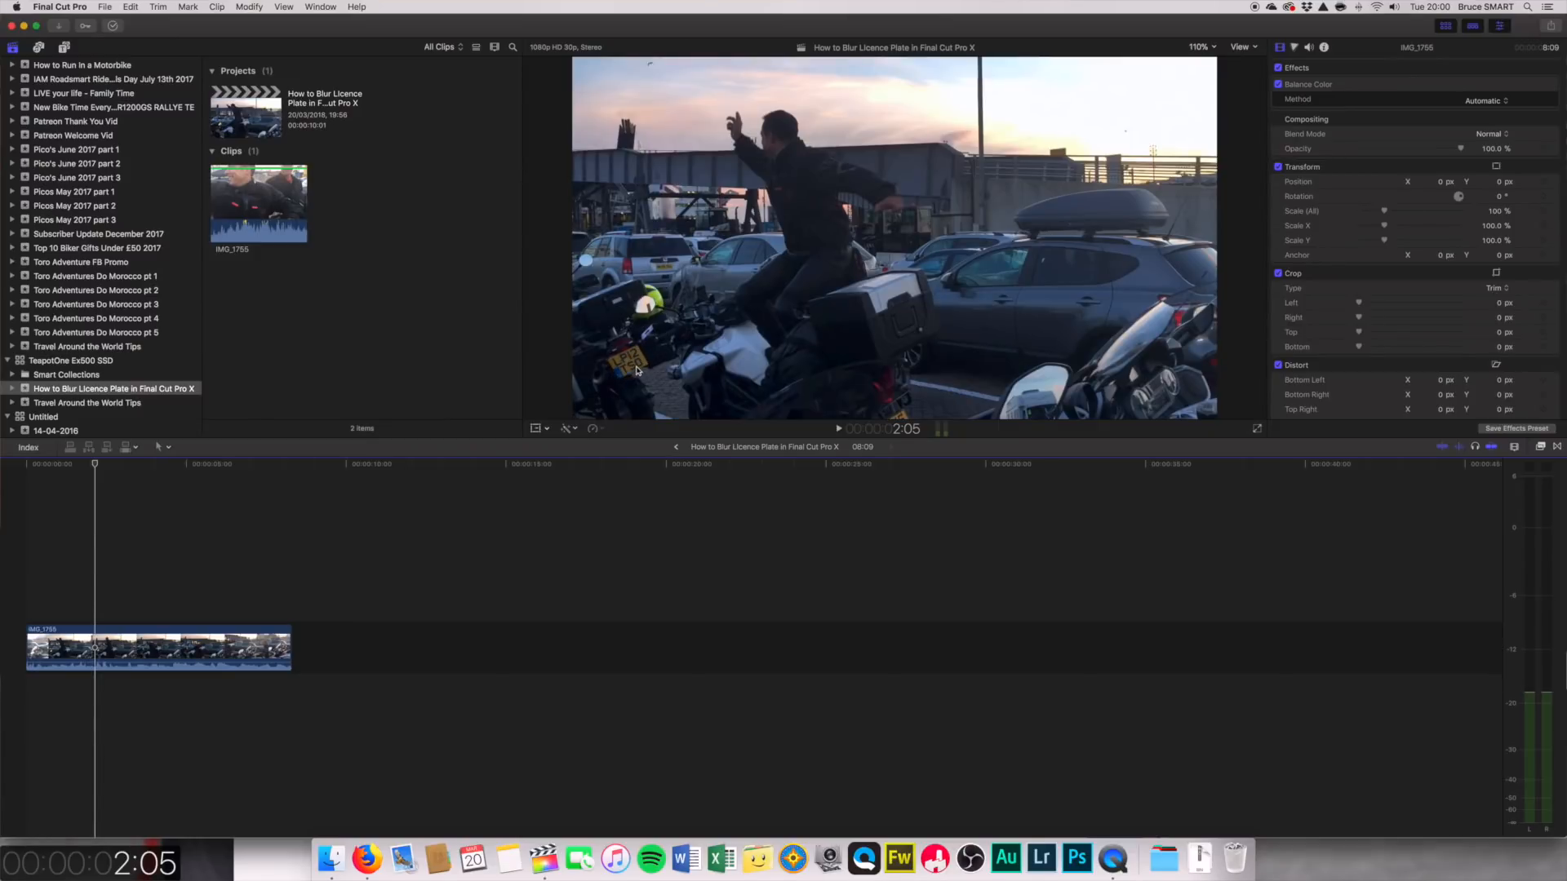